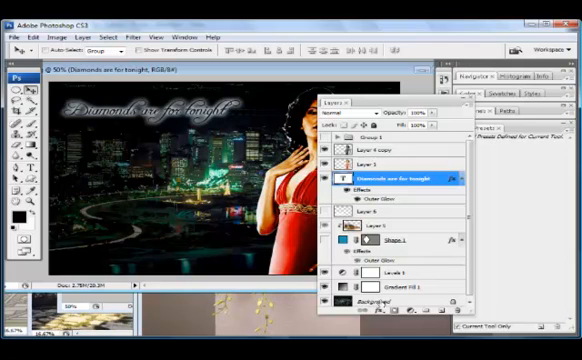
Hide the city photo layer so the diamond-framed flower image shows behind the title.
{"action": "left_click", "coordinate": [385, 298]}
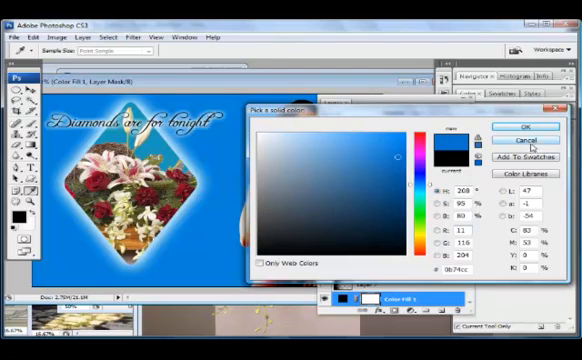
Confirm the bright blue colour for the Solid Color fill layer.
{"action": "left_click", "coordinate": [513, 127]}
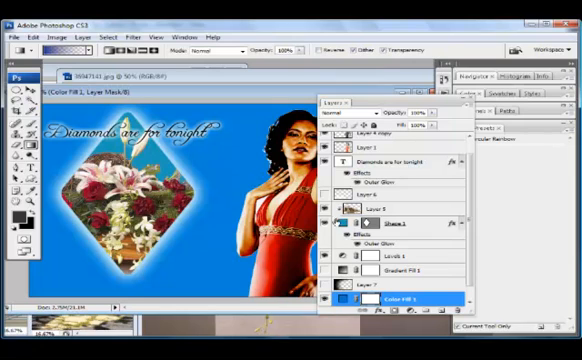
{"action": "left_click", "coordinate": [388, 210]}
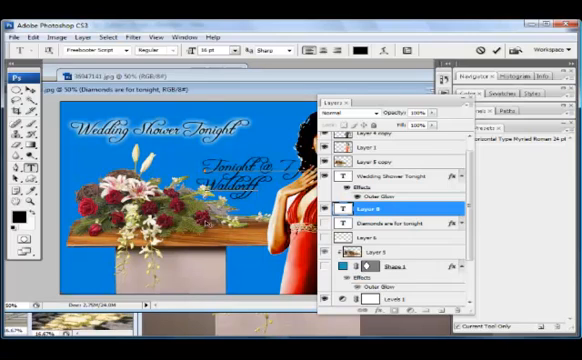
Browse the font family list for the event text, trying fonts down to Tunga.
{"action": "left_click", "coordinate": [400, 188]}
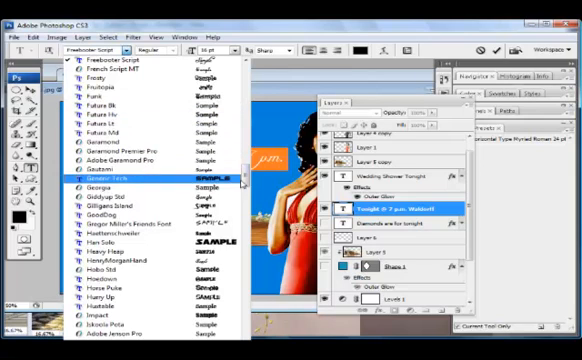
{"action": "scroll", "scroll_direction": "down", "scroll_amount": 3}
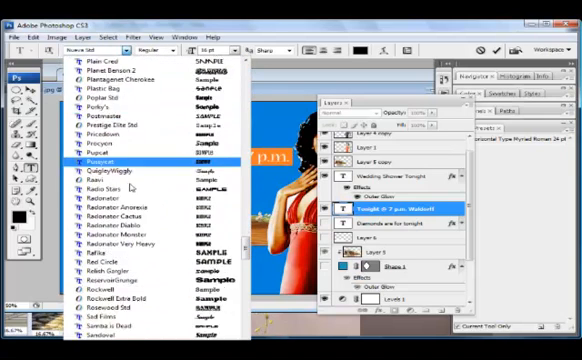
{"action": "scroll", "scroll_direction": "down", "scroll_amount": 3}
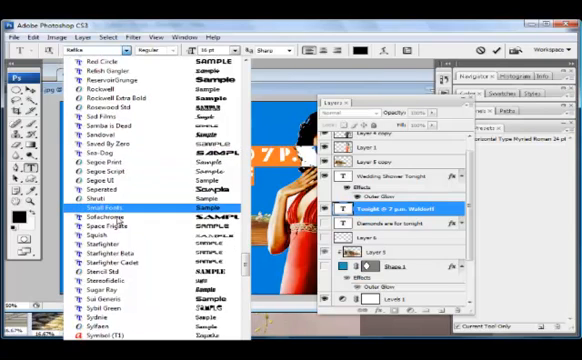
{"action": "scroll", "scroll_direction": "down", "scroll_amount": 3}
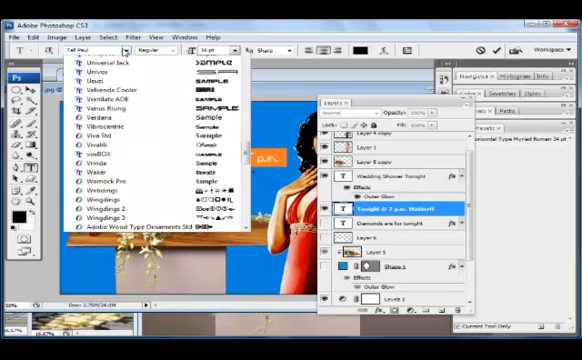
{"action": "scroll", "scroll_direction": "down", "scroll_amount": 3}
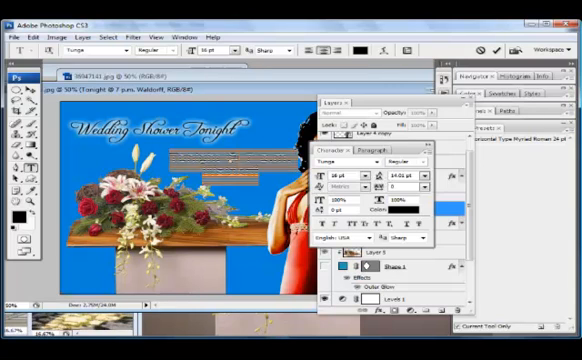
Type the event line 'Tonight @ 7 p.m. Waldorff' below the title.
{"action": "type", "text": "Tonight @ 7 p.m. Waldorff"}
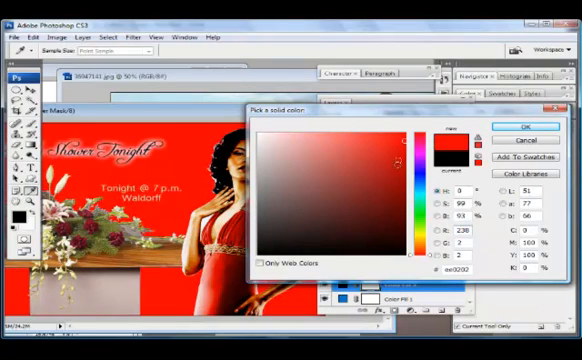
Pick a deep dark red in the Color Picker and confirm it as the background fill.
{"action": "left_click", "coordinate": [393, 191]}
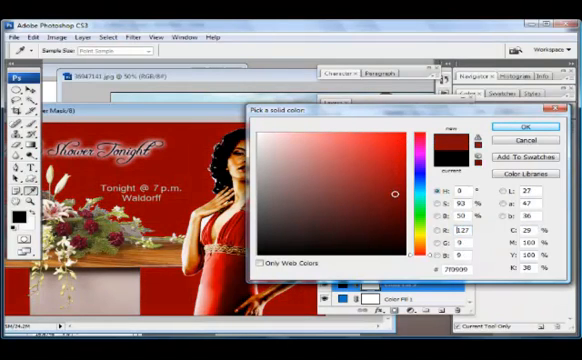
{"action": "left_click", "coordinate": [392, 185]}
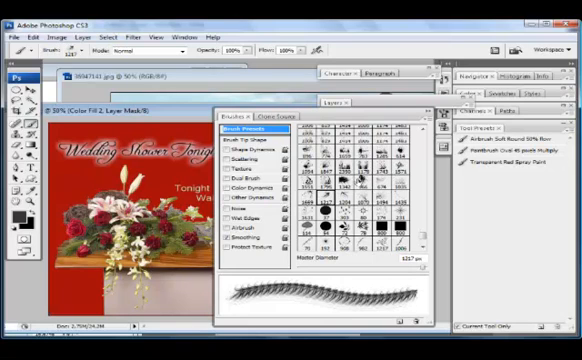
Choose the flourish brush preset for decorating the red background.
{"action": "left_click", "coordinate": [358, 185]}
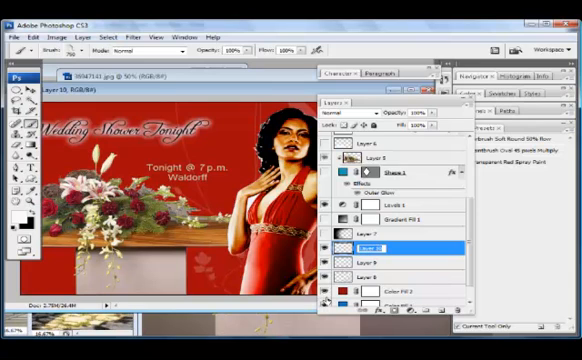
Rename the flourish layer to 'brushflourish2' in the Layers panel.
{"action": "double_click", "coordinate": [375, 248]}
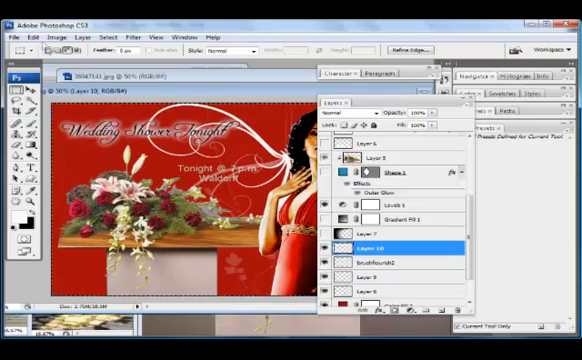
Bring up the Edit menu commands for the new white flourish stamp.
{"action": "left_click", "coordinate": [33, 23]}
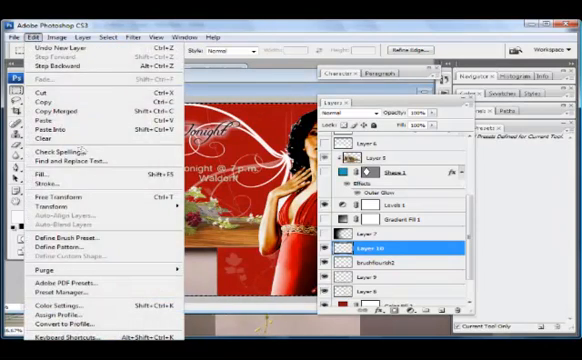